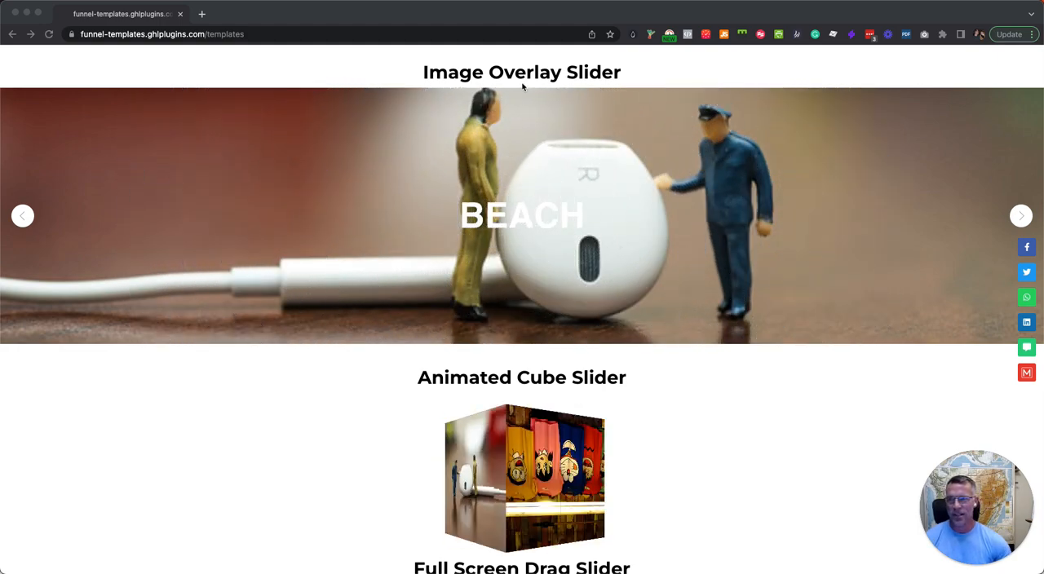
# Scroll past the image sliders to Pricings 5 and switch its table to Yearly prices.
pyautogui.scroll(-3)
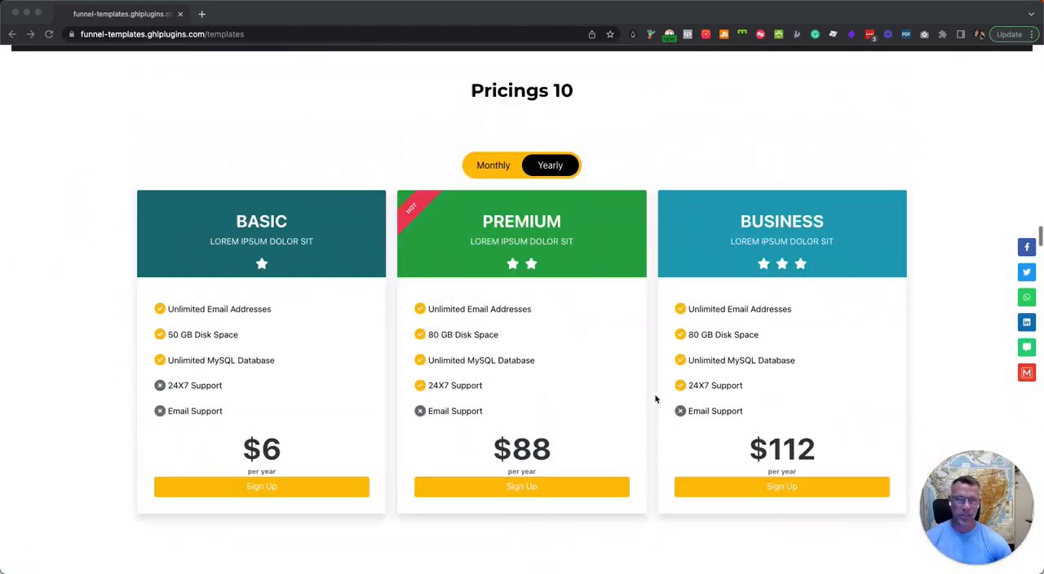
pyautogui.scroll(-3)
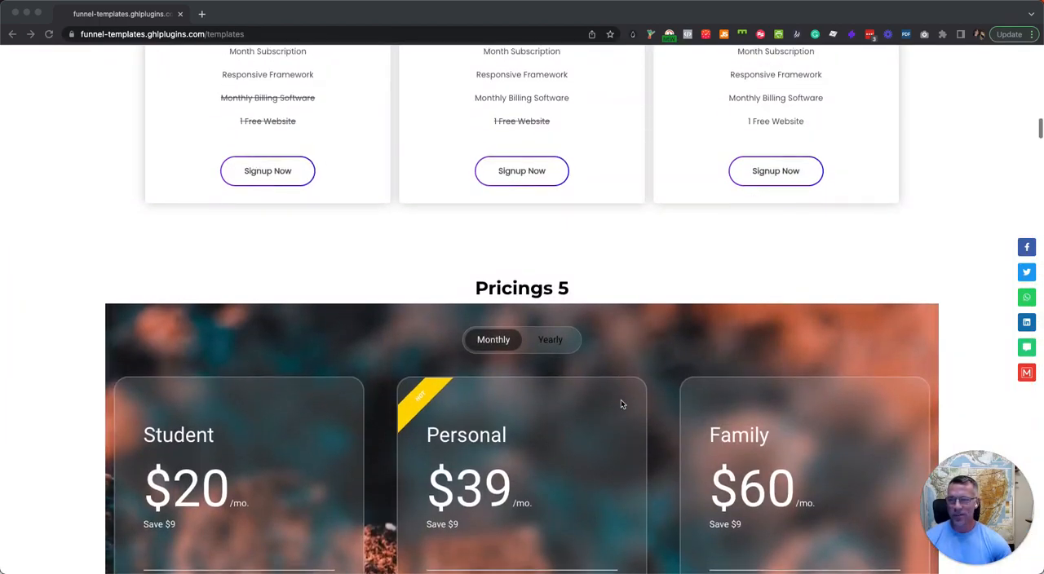
pyautogui.click(549, 340)
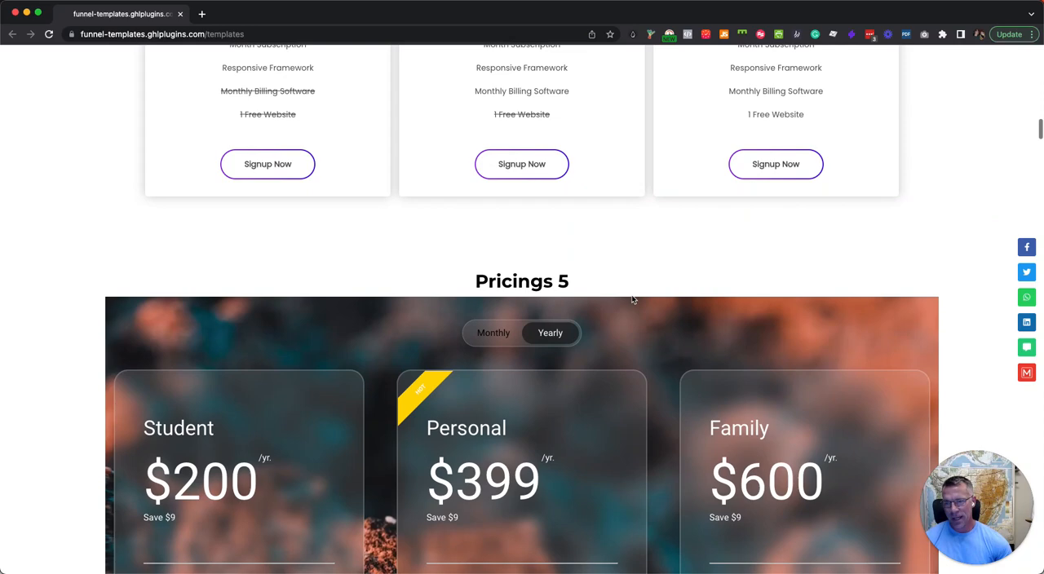
pyautogui.click(493, 333)
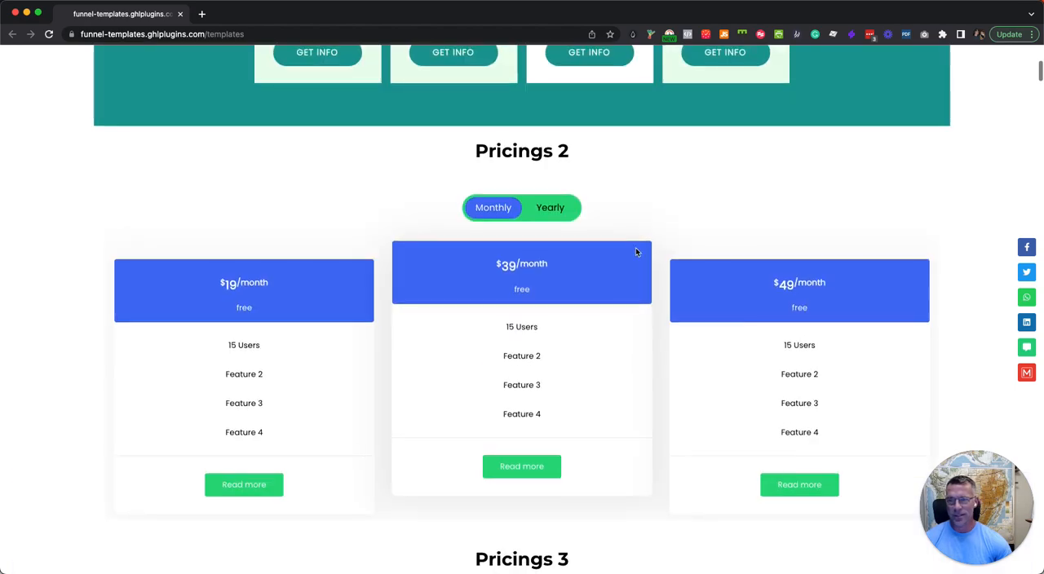
# Continue down through the pricing table templates until Pricings 9 is in view.
pyautogui.scroll(-3)
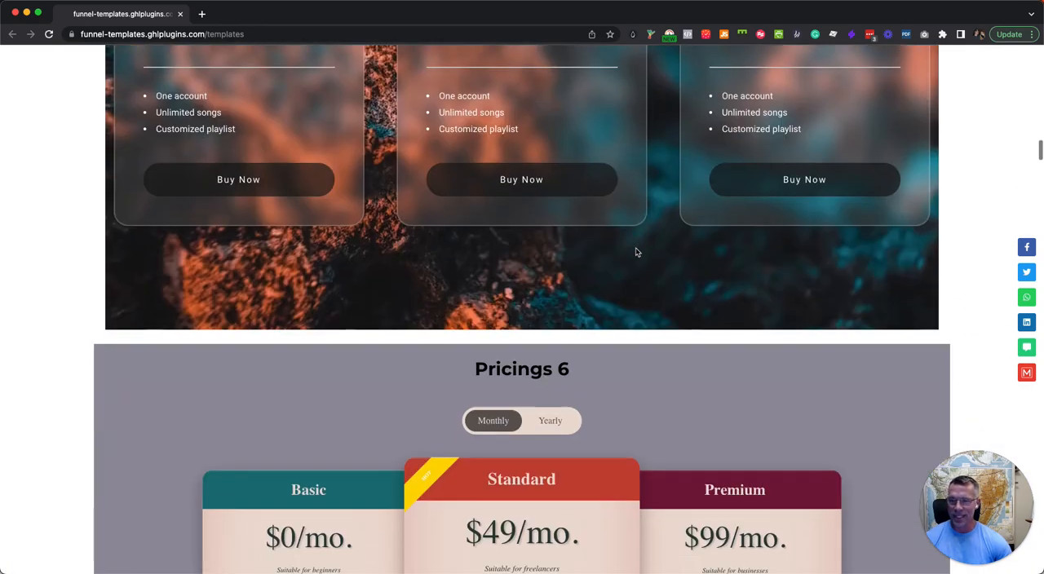
pyautogui.scroll(-3)
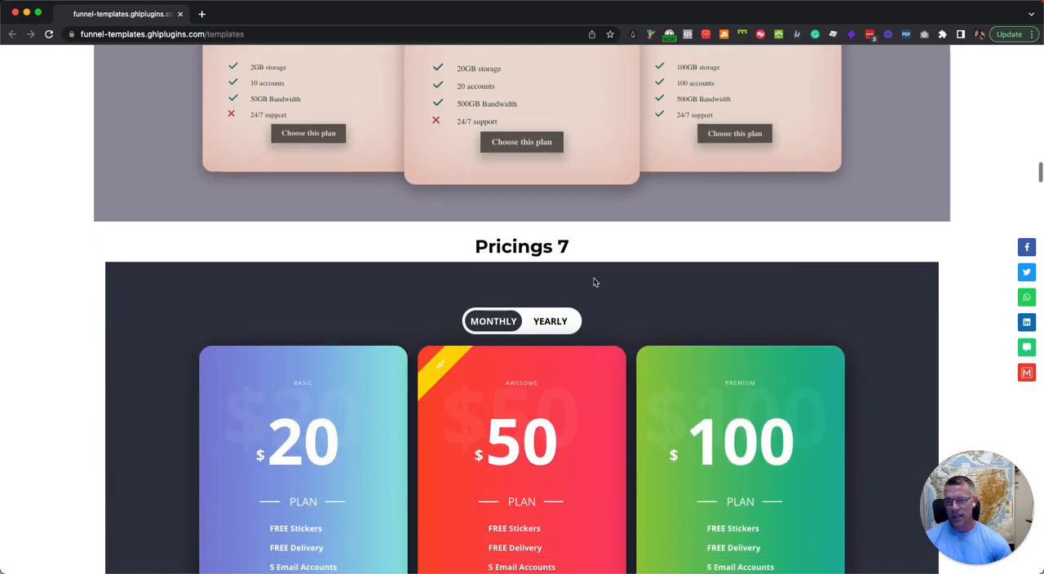
pyautogui.scroll(-3)
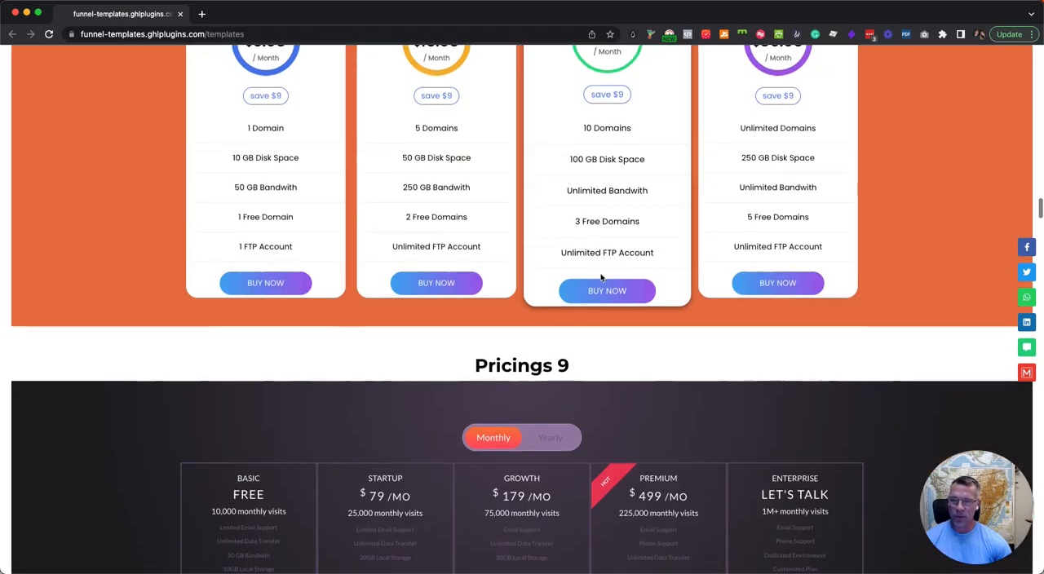
# Scroll through the testimonials, advancing the Testimonial 2 and 3 carousels, down to Testimonial 4.
pyautogui.scroll(-3)
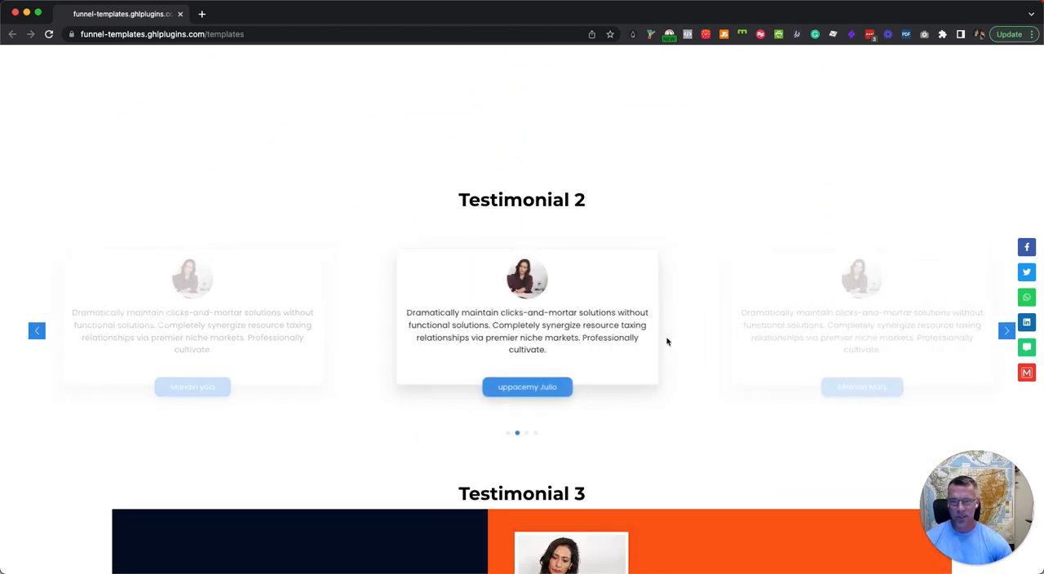
pyautogui.click(1007, 329)
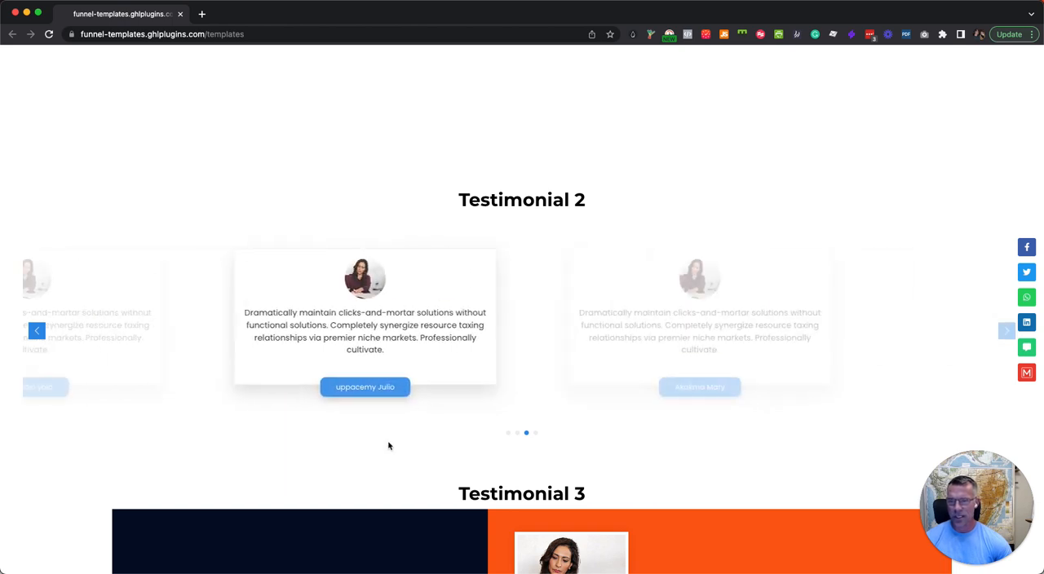
pyautogui.scroll(-3)
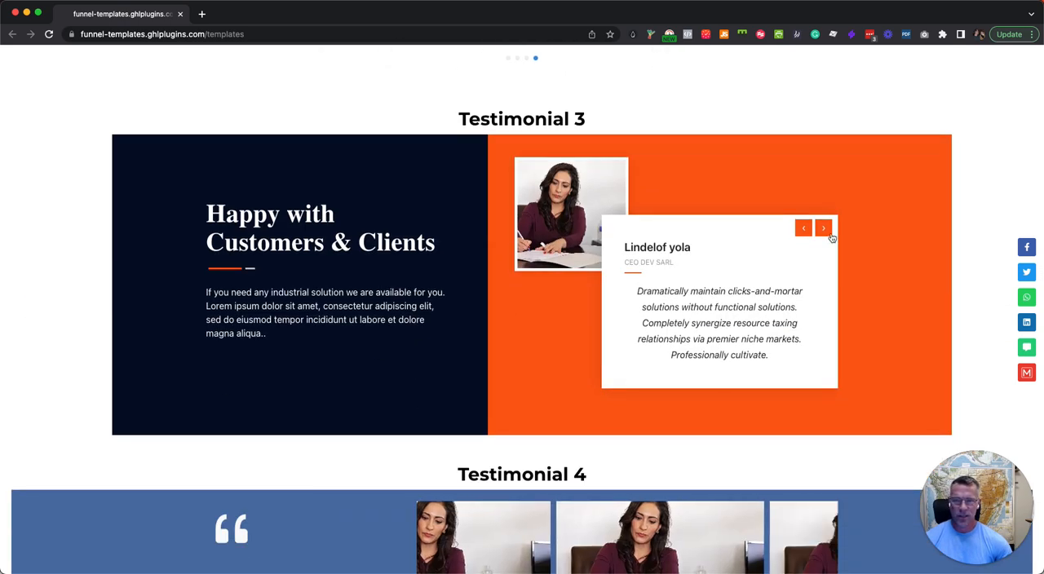
pyautogui.click(824, 228)
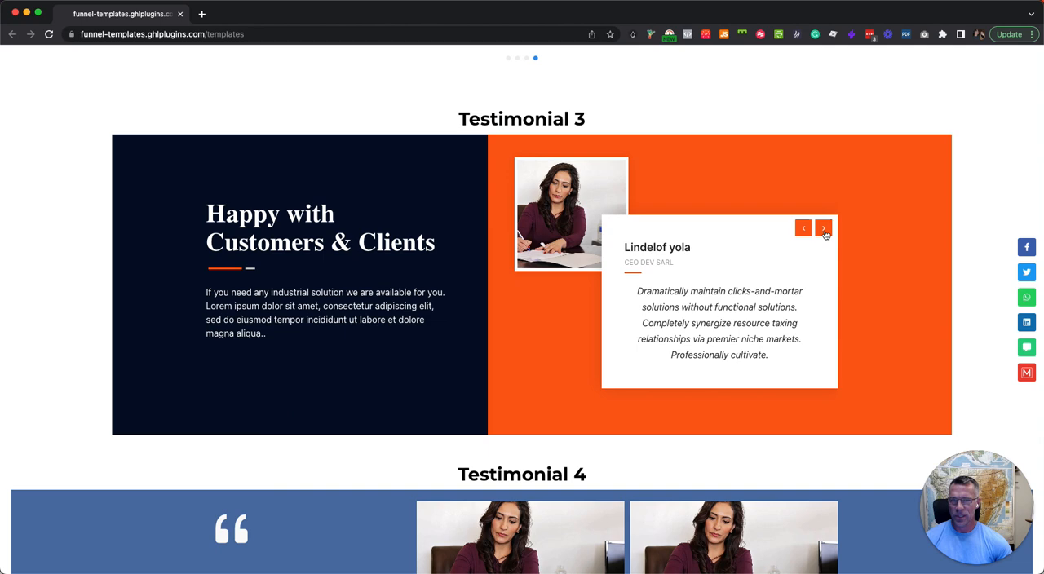
pyautogui.scroll(-3)
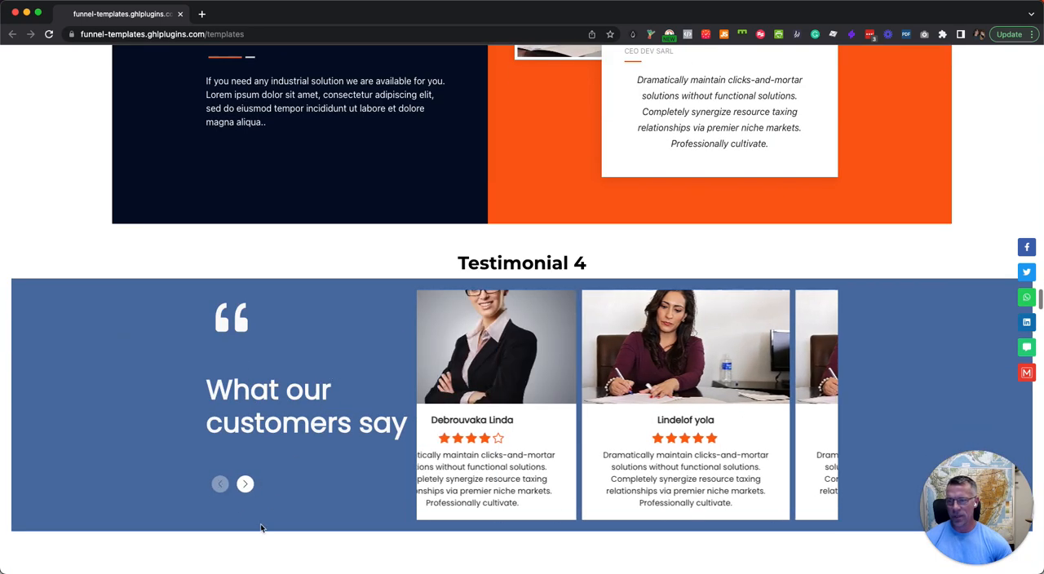
# Scroll past Countdowns 1–5 to the Social share buttons, inline buttons and slideup text animation.
pyautogui.scroll(-3)
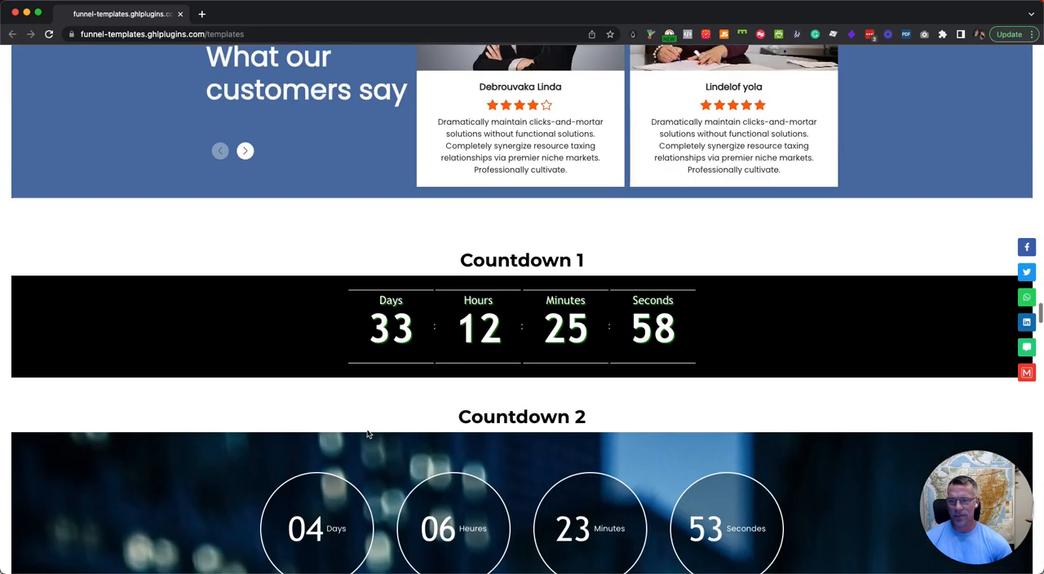
pyautogui.scroll(-3)
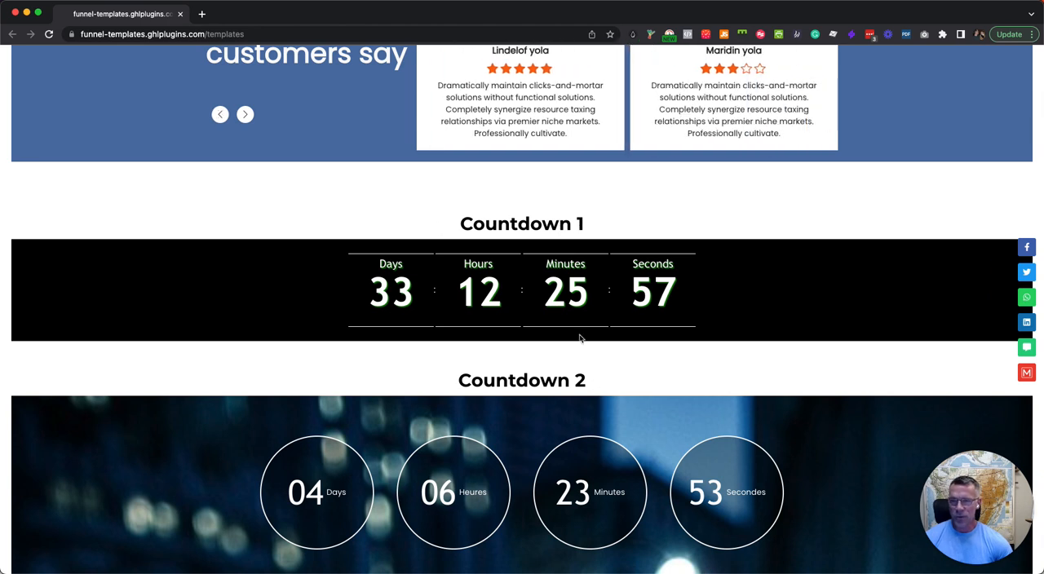
pyautogui.moveTo(515, 333)
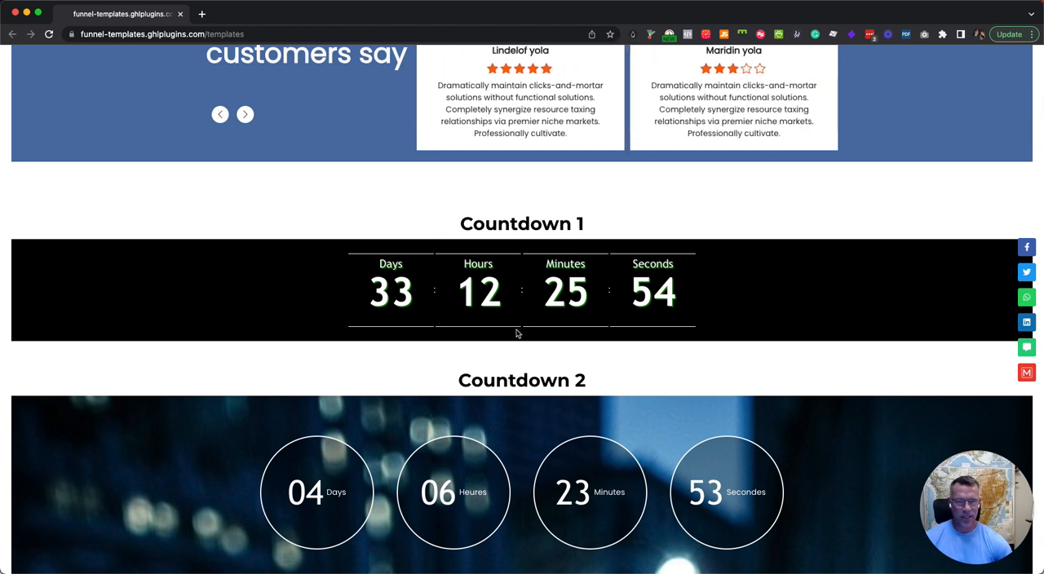
pyautogui.scroll(-3)
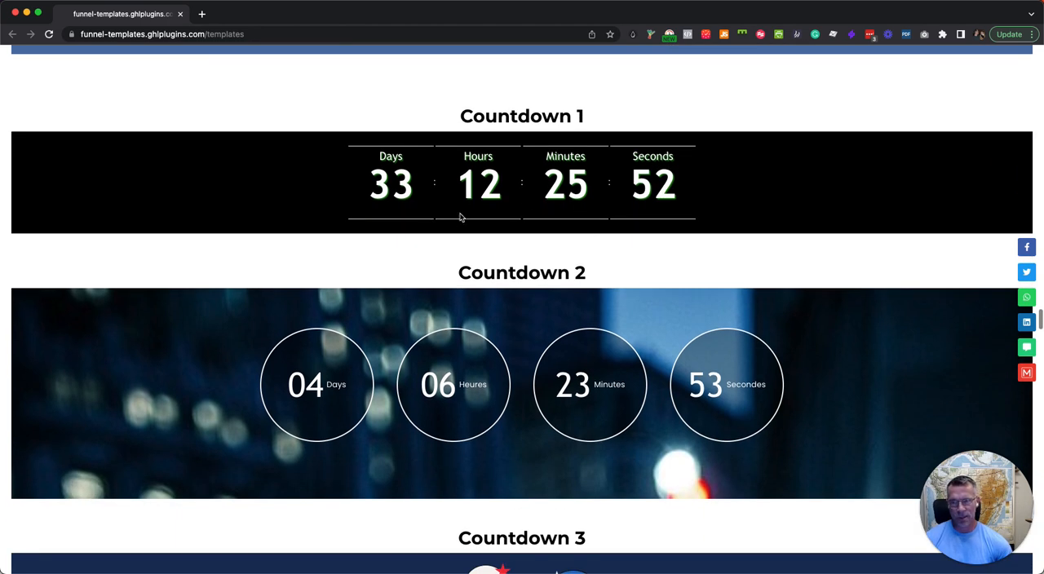
pyautogui.scroll(-3)
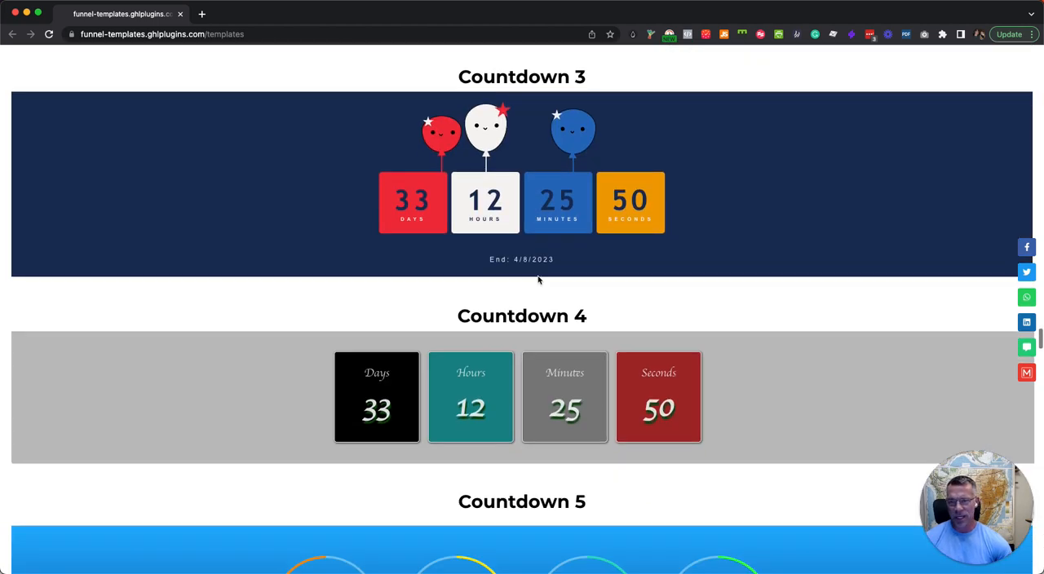
pyautogui.scroll(-3)
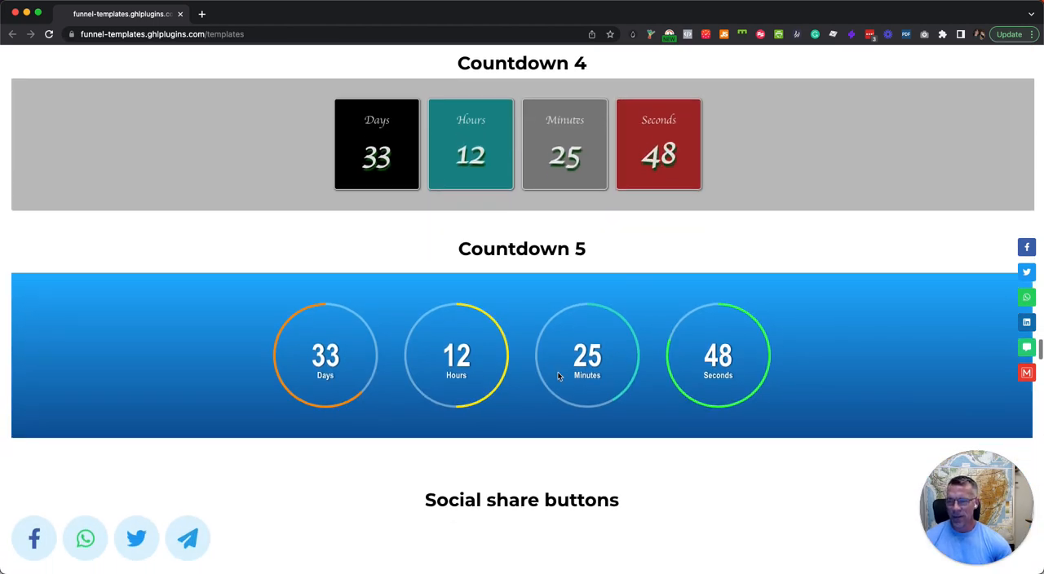
pyautogui.scroll(-3)
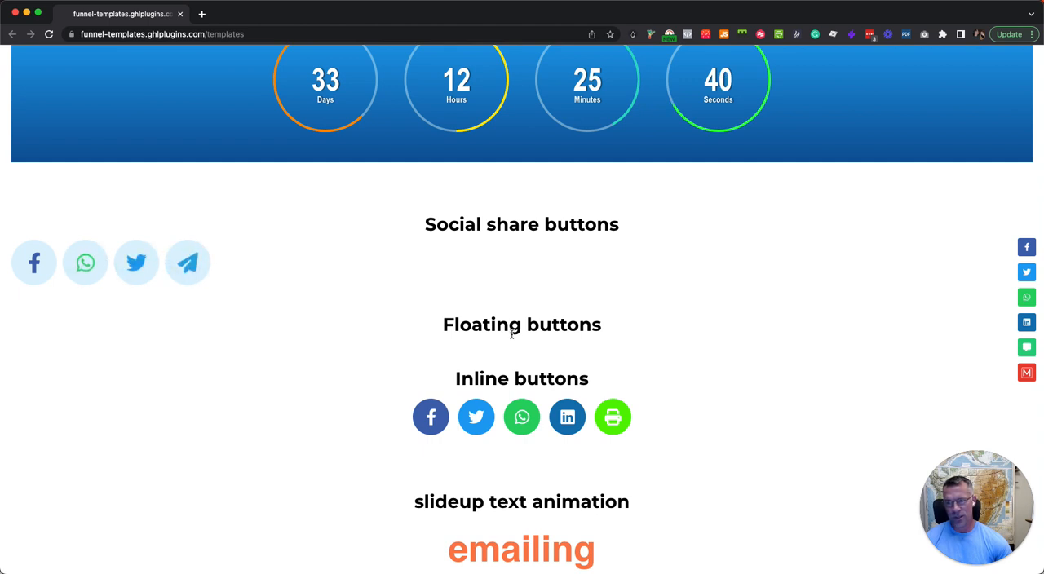
# Scroll past the slideup text animation, Faq 1 and Faq 2 to the Google map of US locations.
pyautogui.scroll(-3)
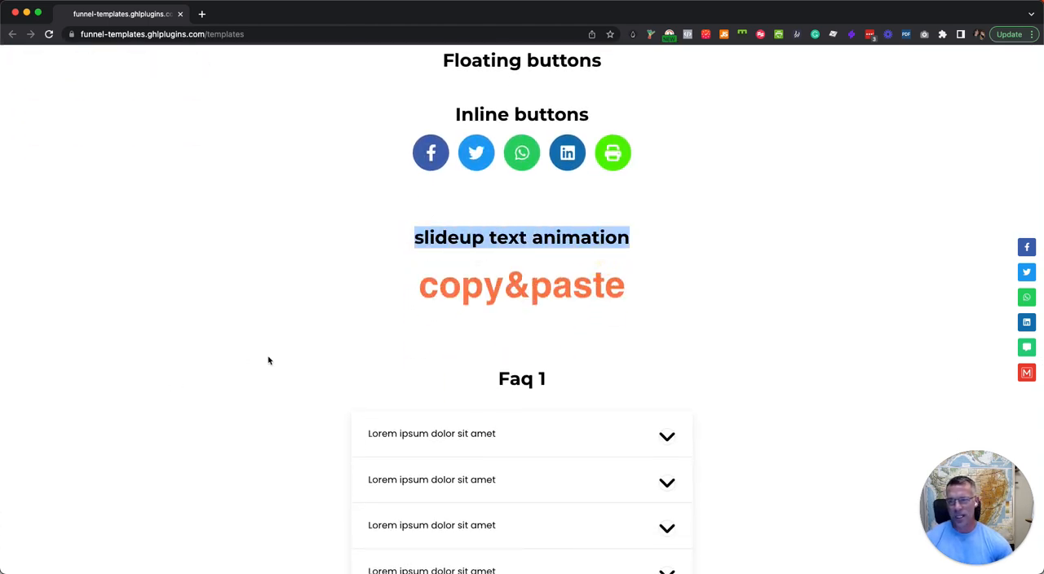
pyautogui.scroll(-3)
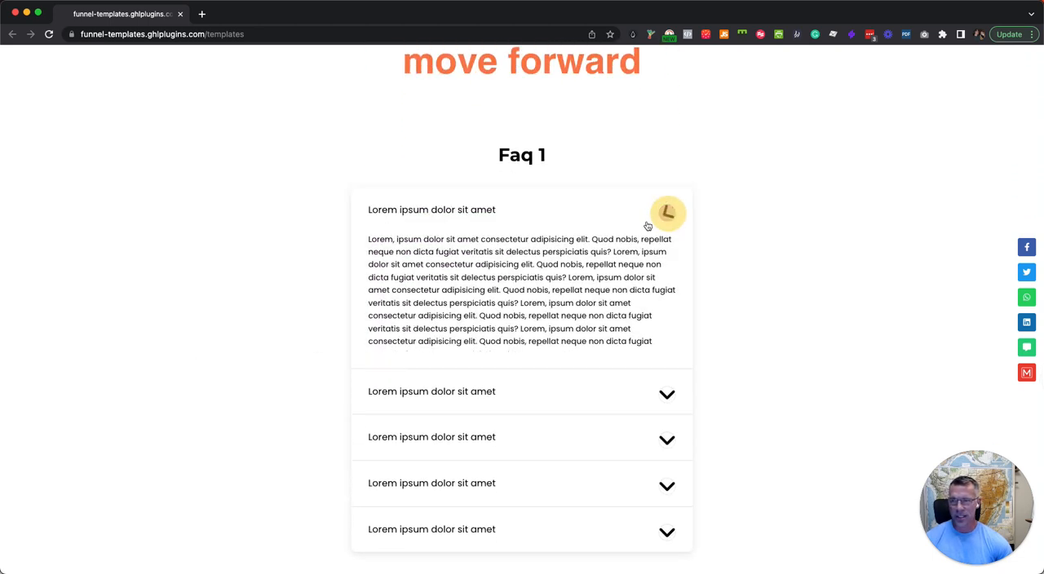
pyautogui.scroll(-3)
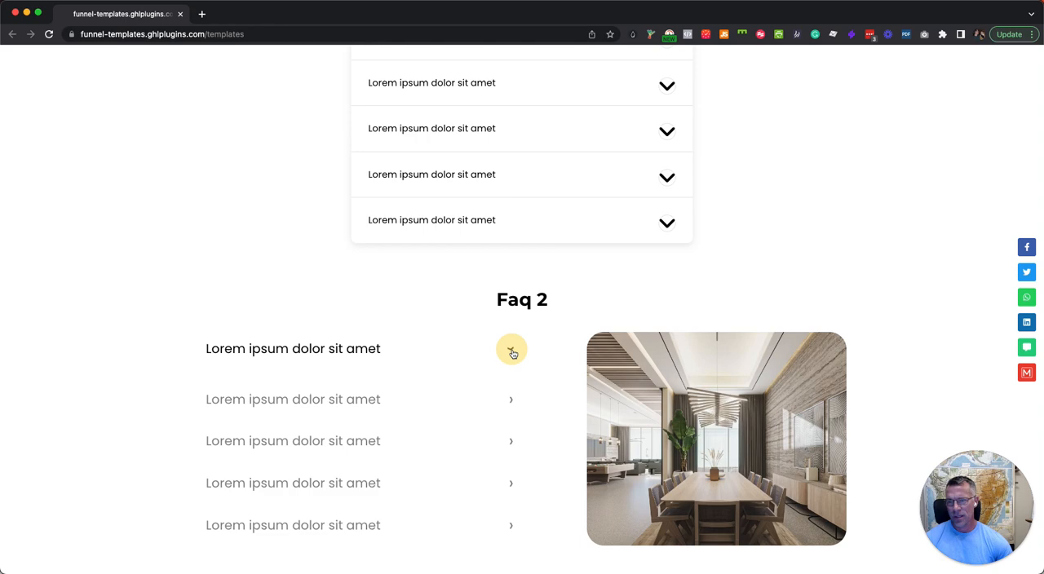
pyautogui.scroll(-3)
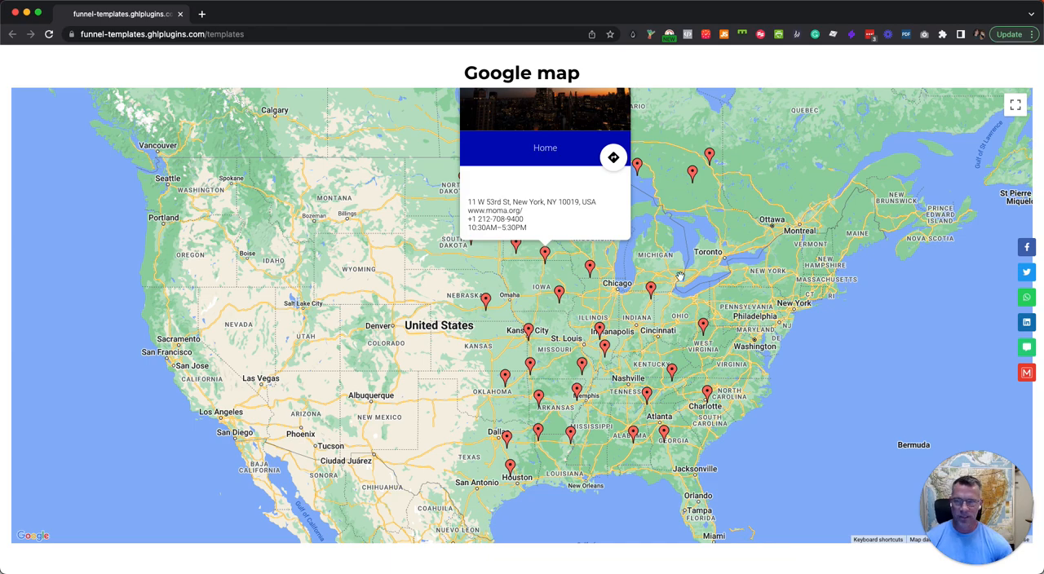
# Scroll past Responsive Slideshow, Image Slider, Simple Carousel, Ecommerce Slider and Slider Revealing to Slider Ripple.
pyautogui.scroll(-3)
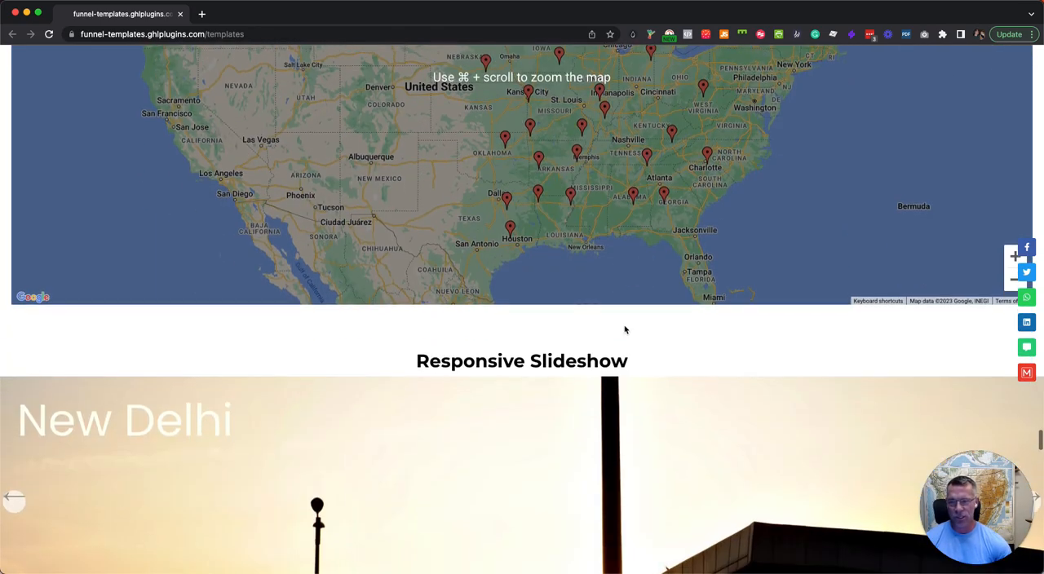
pyautogui.scroll(-3)
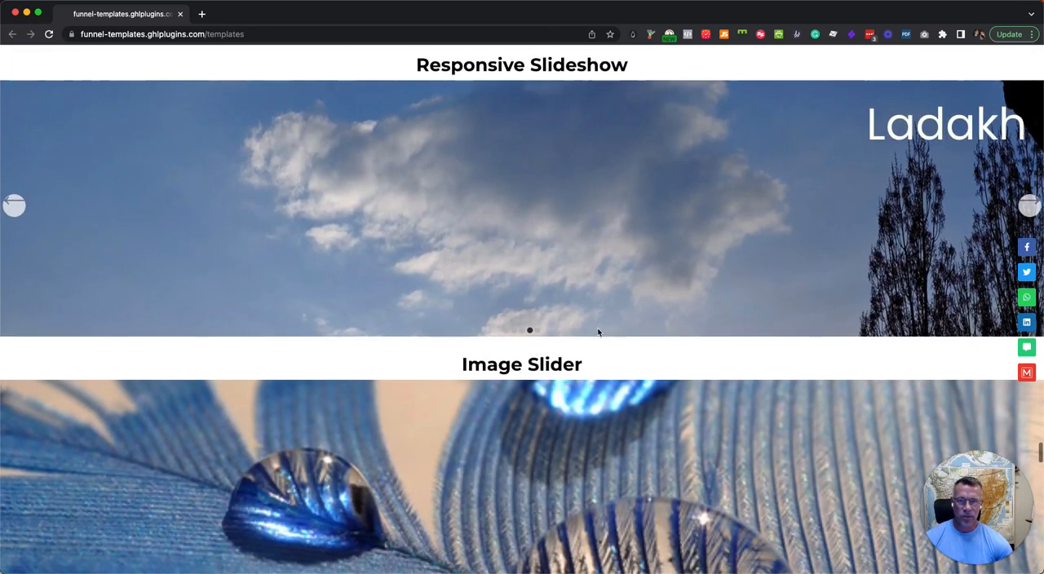
pyautogui.scroll(-3)
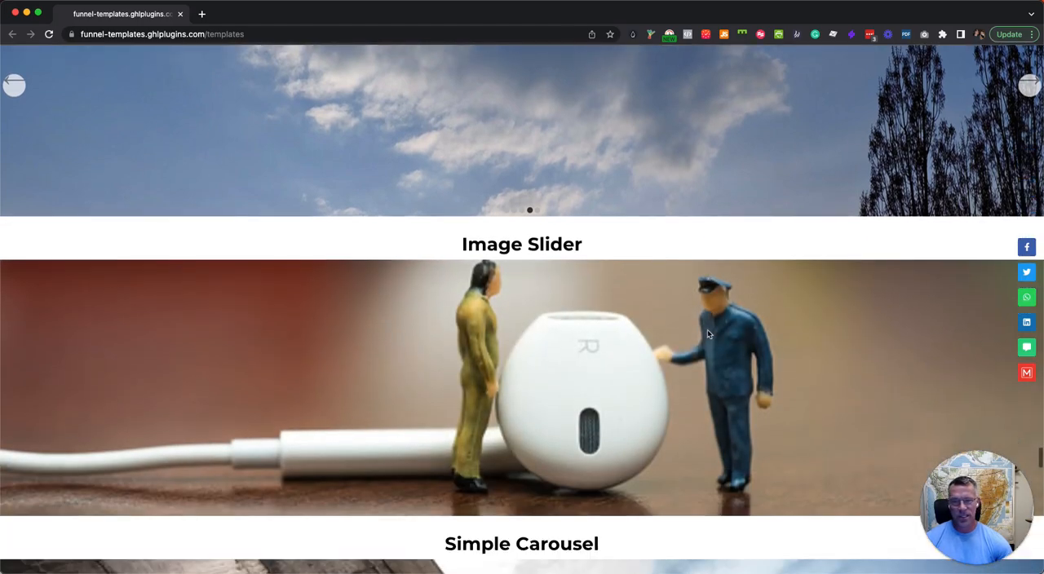
pyautogui.scroll(-3)
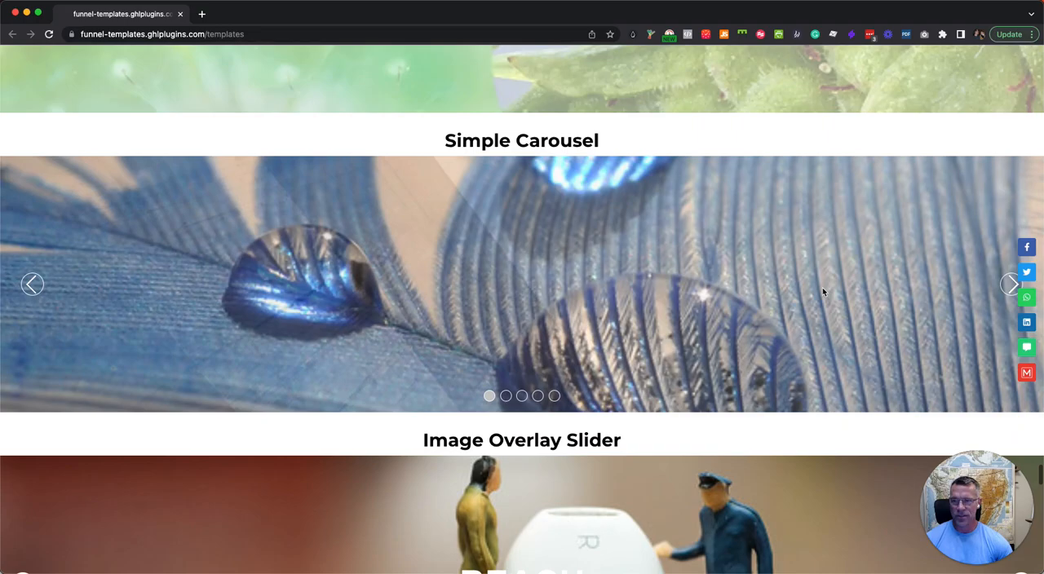
pyautogui.scroll(-3)
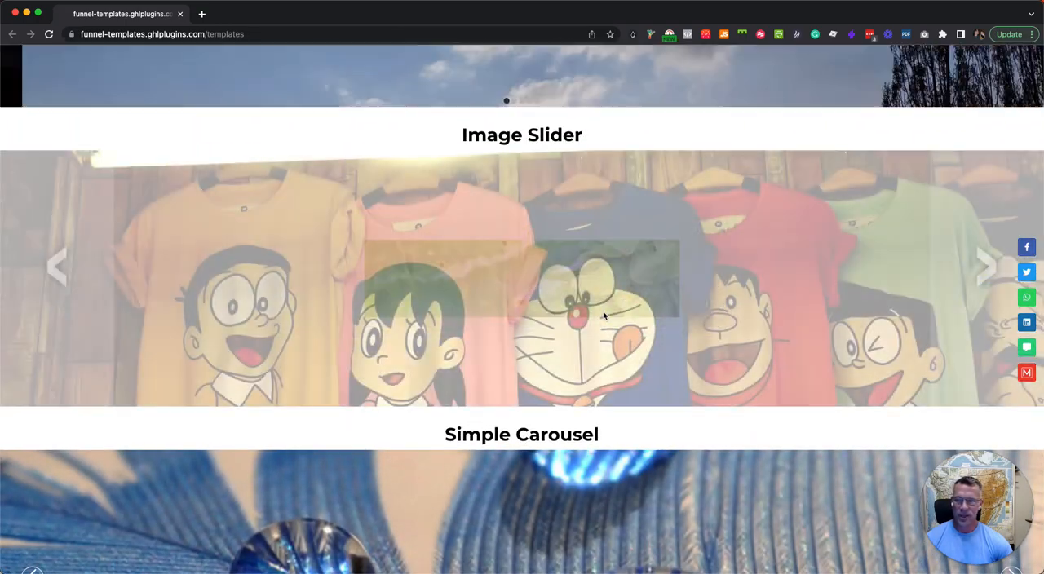
pyautogui.scroll(-3)
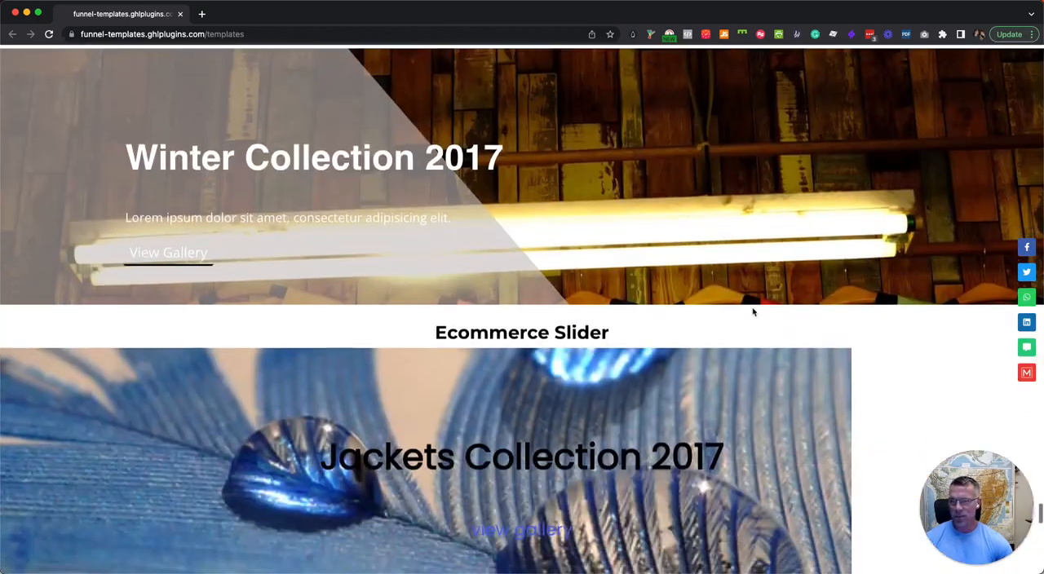
pyautogui.scroll(-3)
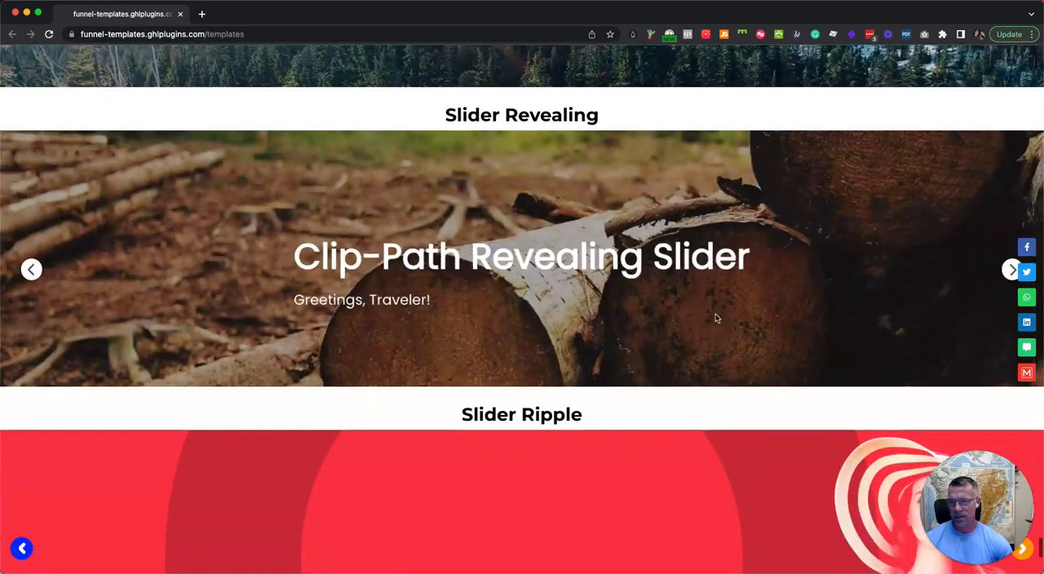
pyautogui.scroll(-3)
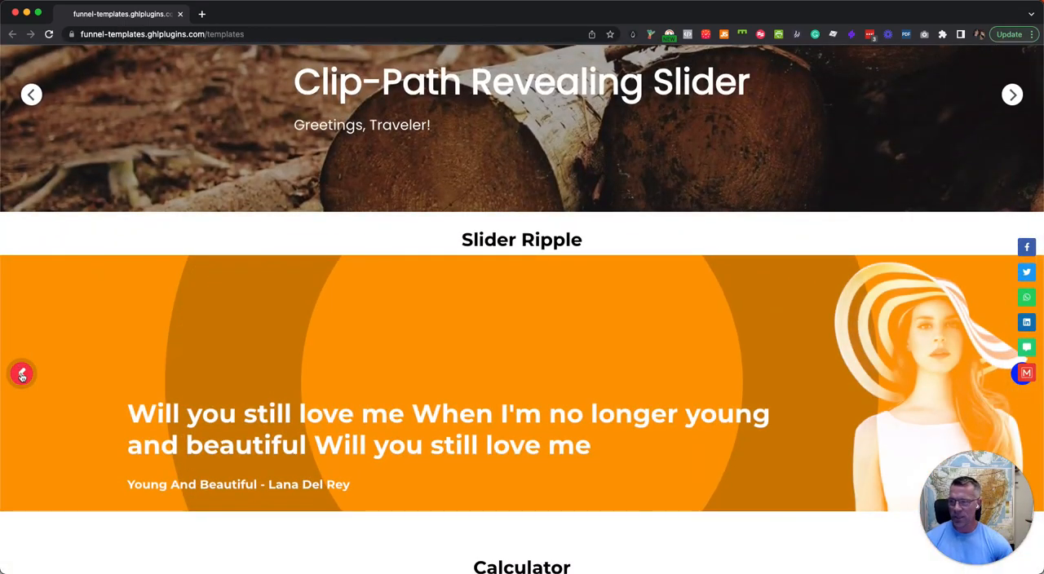
# Scroll to the Calculator section and select its heading and survey form text.
pyautogui.scroll(-3)
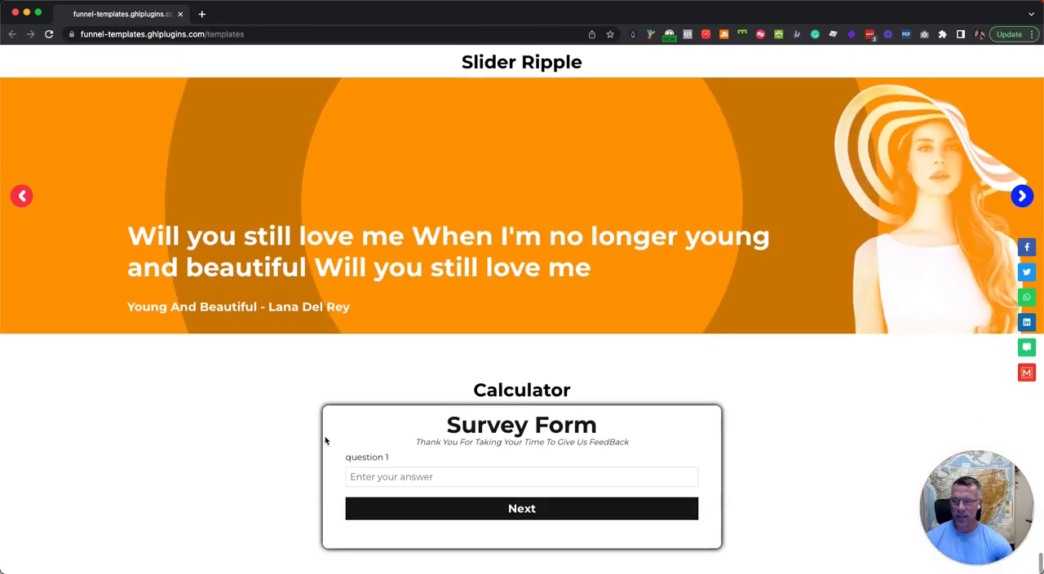
pyautogui.moveTo(326, 441); pyautogui.dragTo(845, 489)
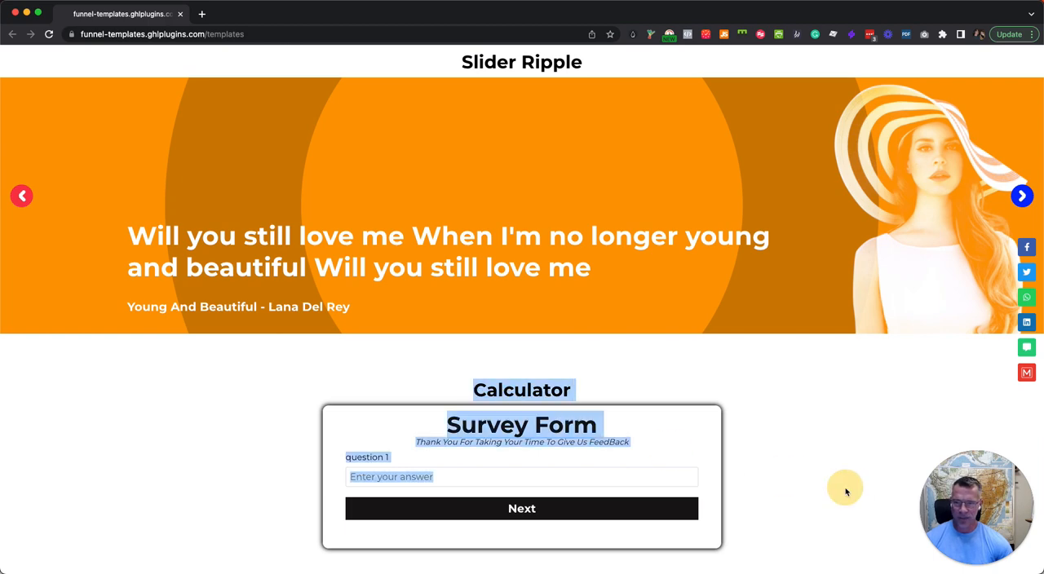
# Cycle Slider Ripple through Blue Jeans and Summertime Sadness back to the Young And Beautiful quote.
pyautogui.click(1021, 196)
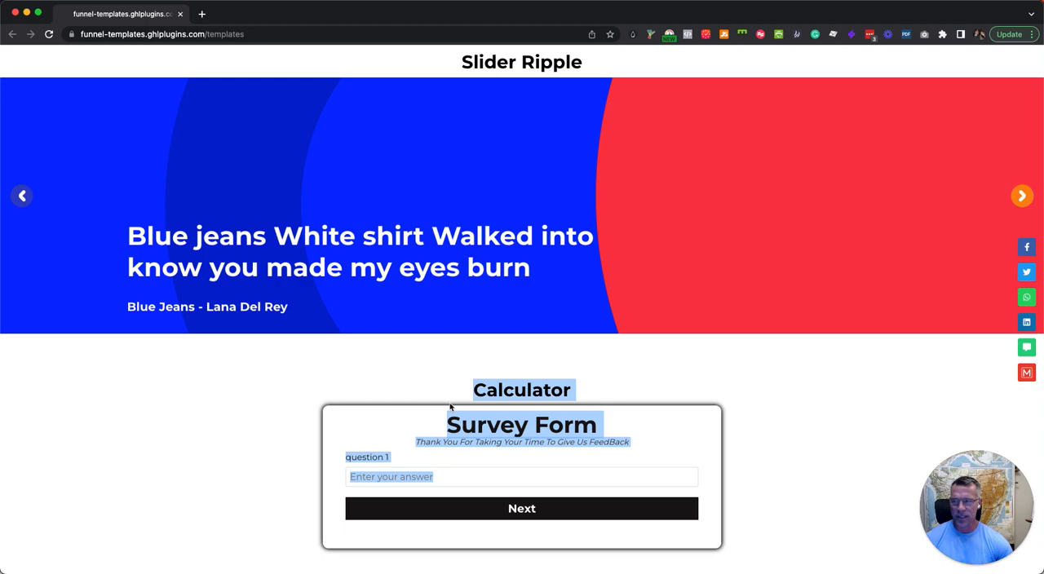
pyautogui.click(1021, 196)
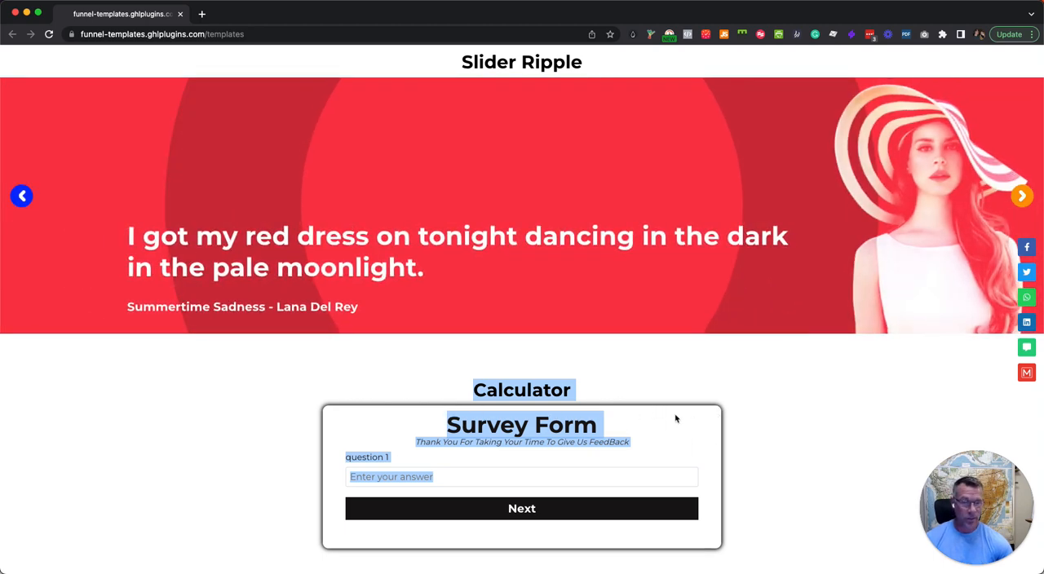
pyautogui.click(1021, 196)
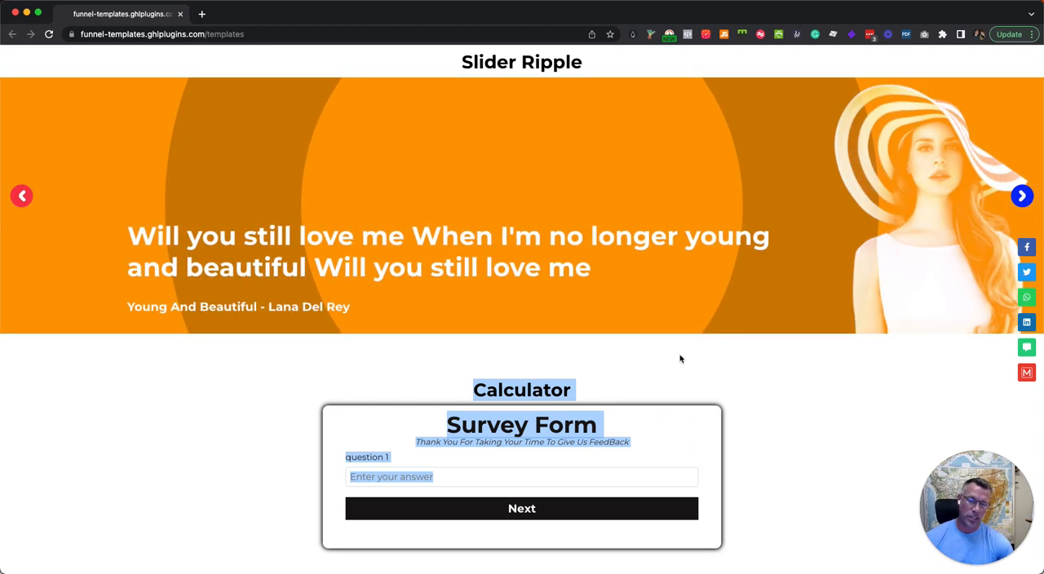